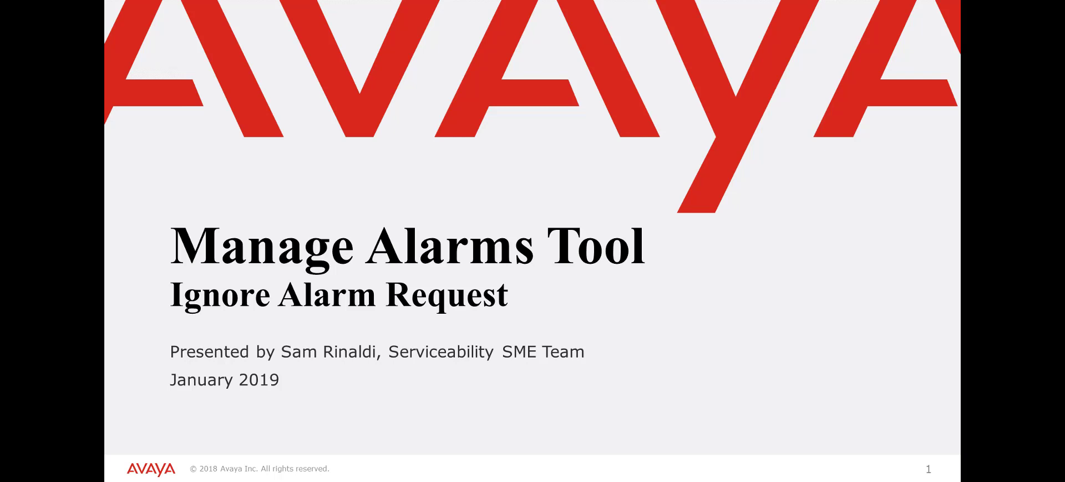
Go to the Diagnostics & Tools Lookup page and expand the ALARM MANAGEMENT group
key("Right")
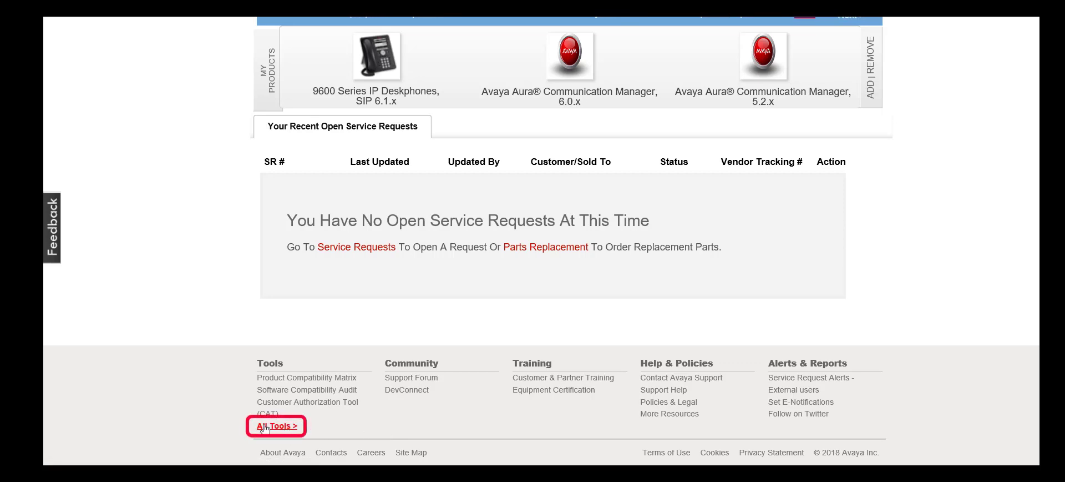
mouse_move(448, 445)
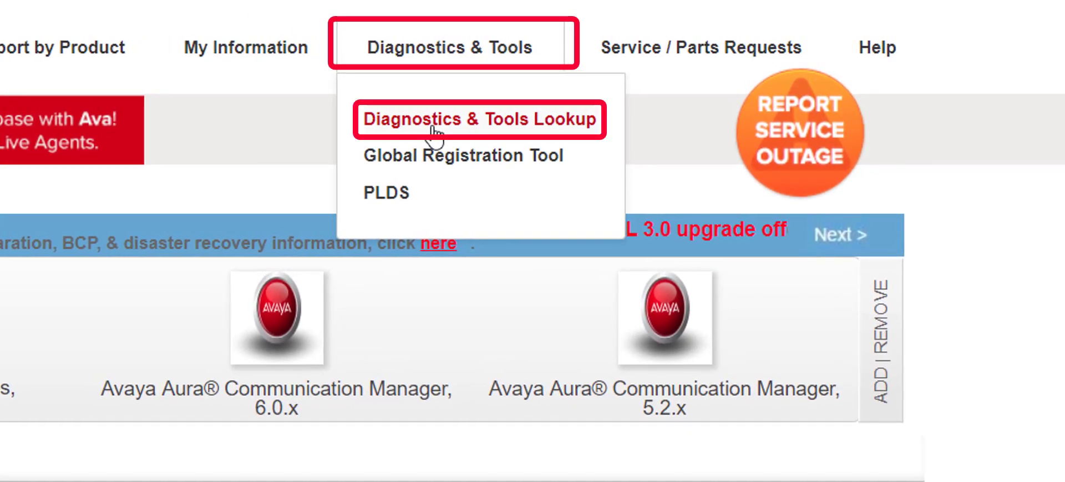
left_click(479, 119)
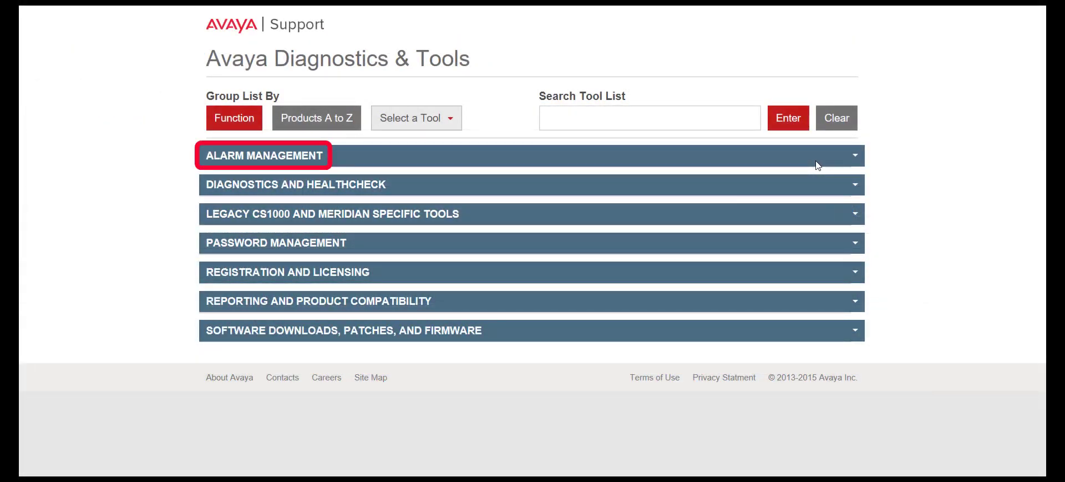
left_click(264, 155)
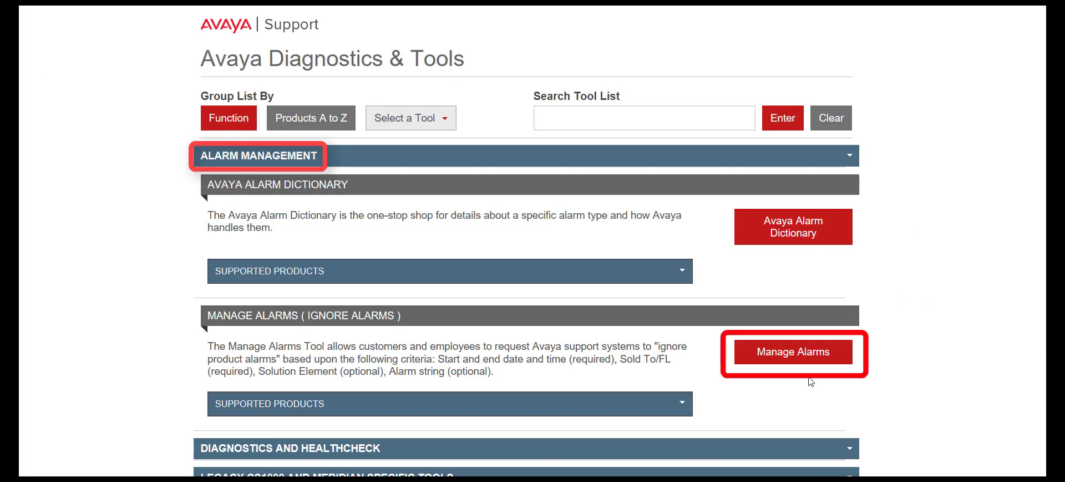
Launch the Manage Alarms (Ignore Alarms) tool to reach Alarm Manager: Home
left_click(792, 352)
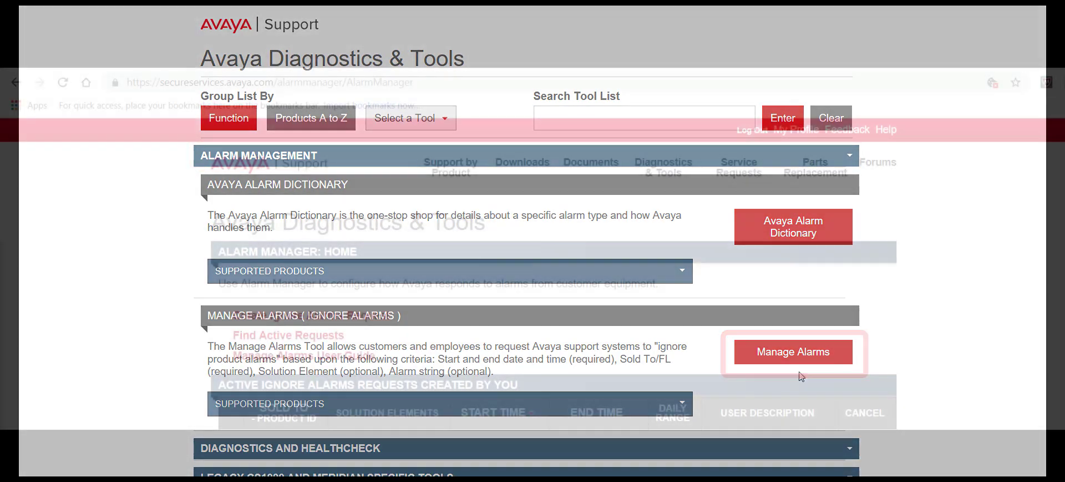
left_click(792, 351)
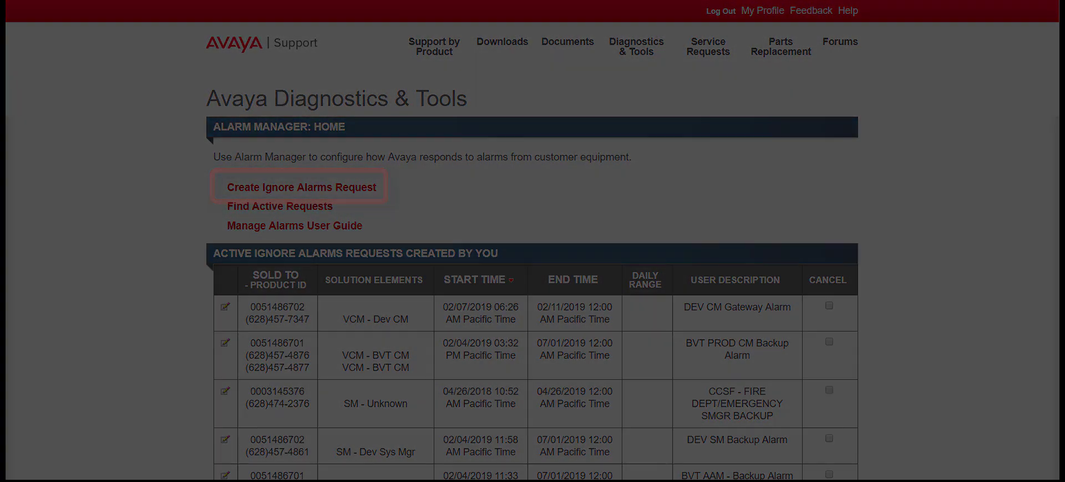
left_click(299, 187)
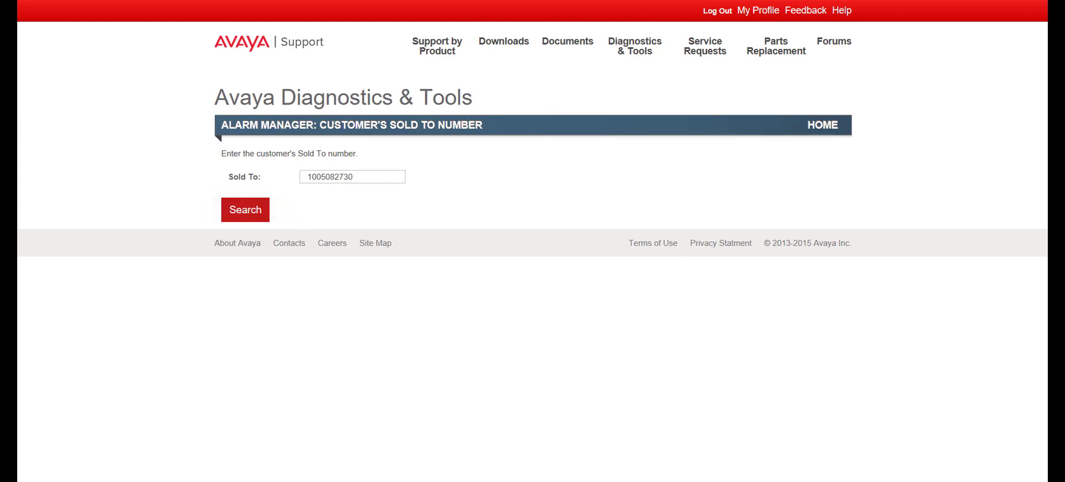
left_click(244, 209)
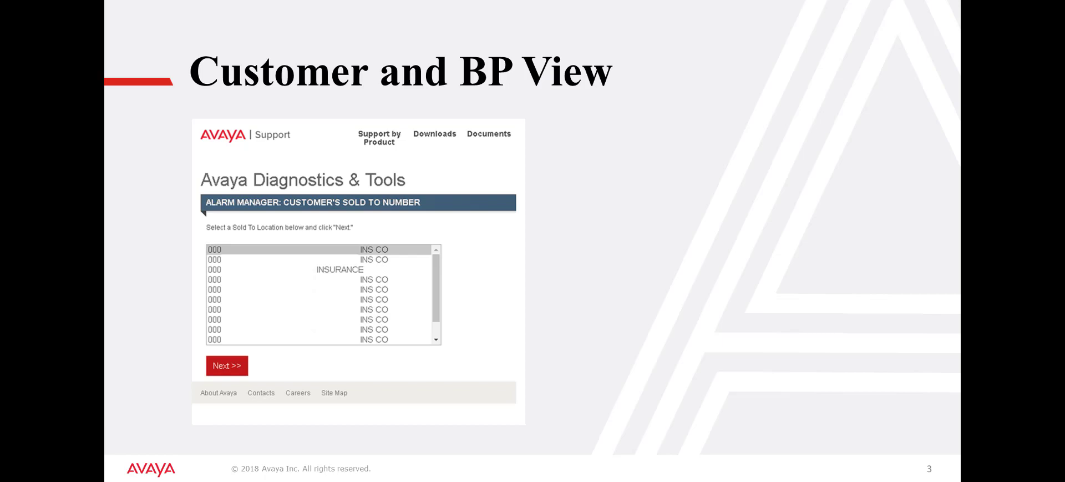
left_click(226, 365)
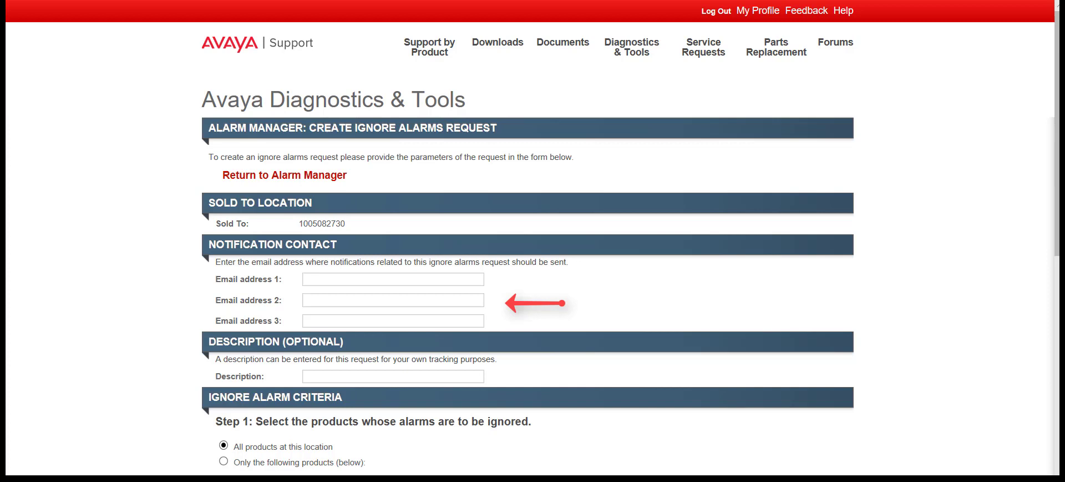
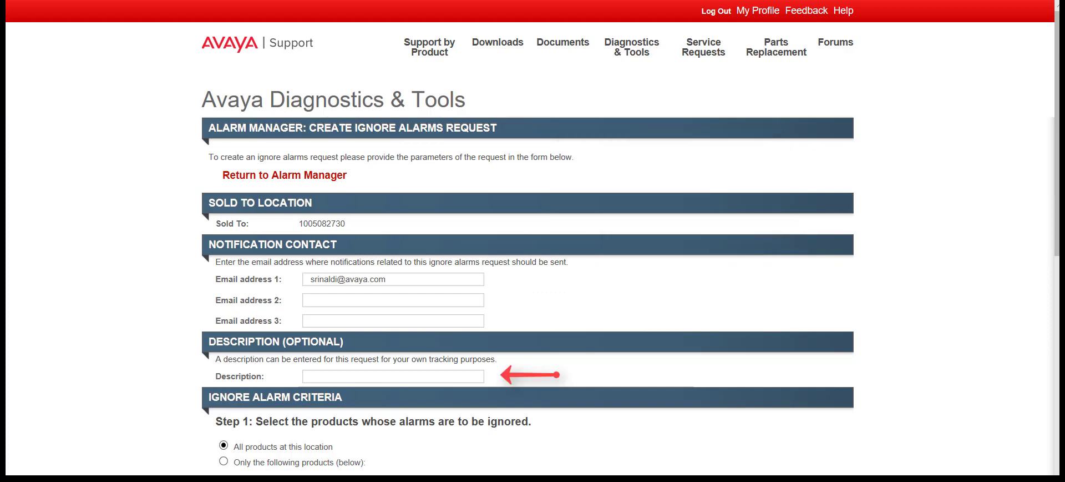
type("HR VCM Scheduled Backup Alarm")
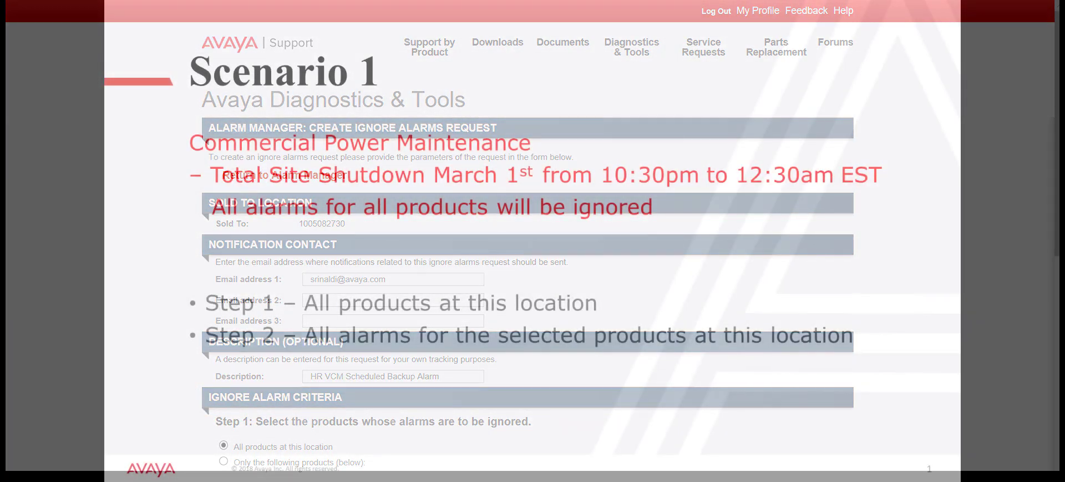
Apply the request to all products at this location for 03/15/2020, 2:00–4:00 AM
scroll("down", 3)
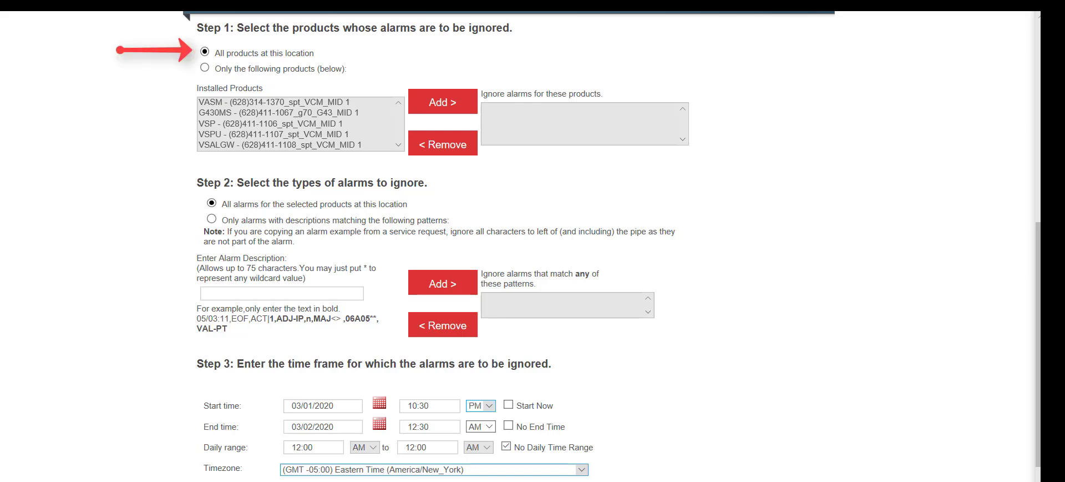
left_click(211, 204)
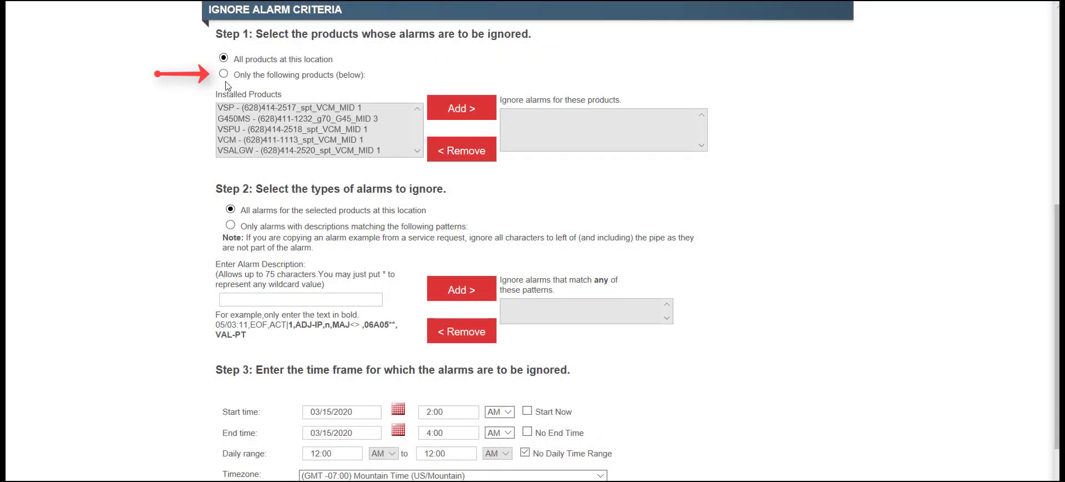
Switch to 'Only the following products', then add VSALGW to the ignored list and remove it
left_click(224, 75)
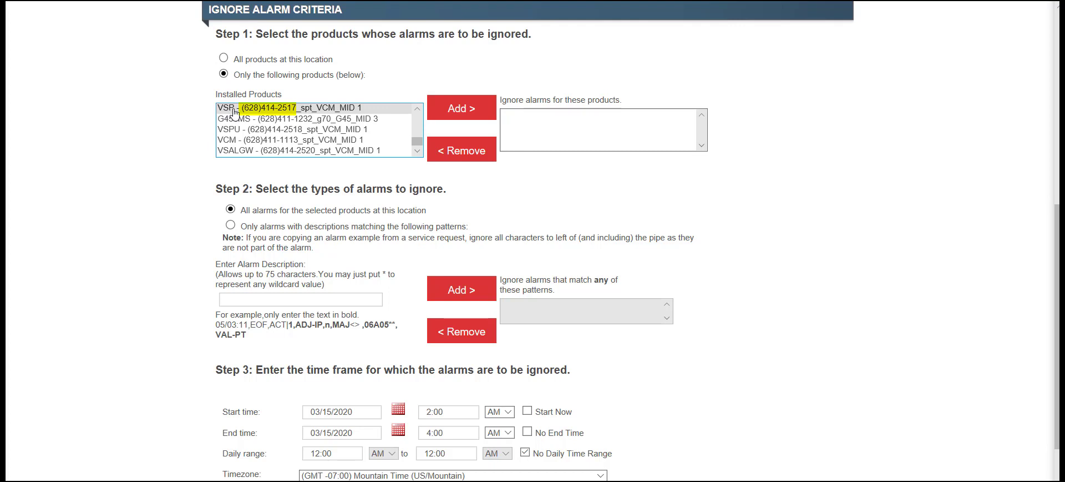
left_click(293, 107)
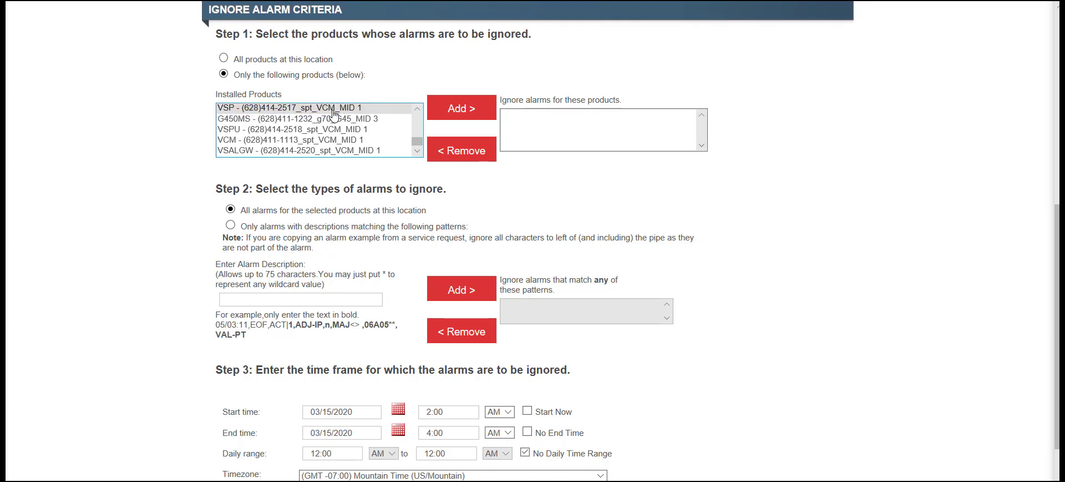
left_click(318, 151)
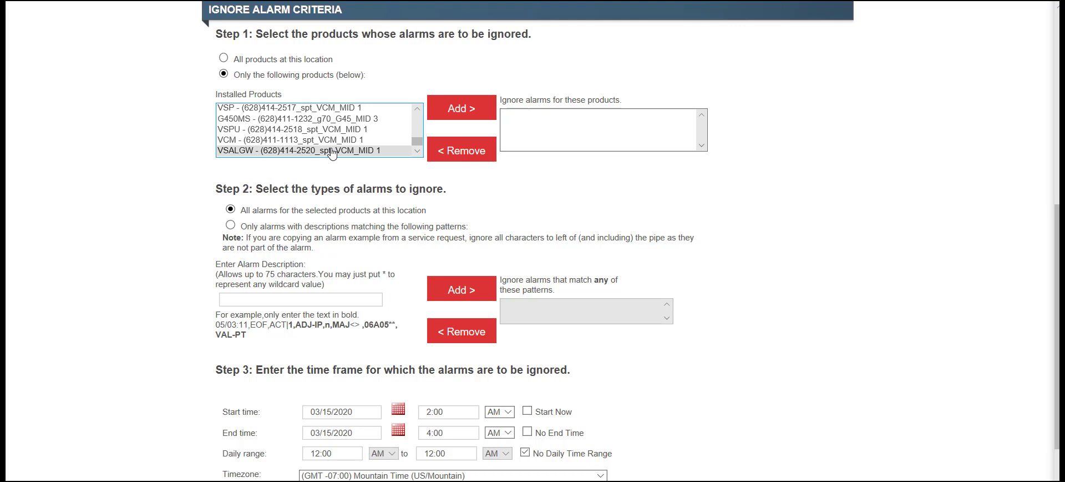
left_click(315, 150)
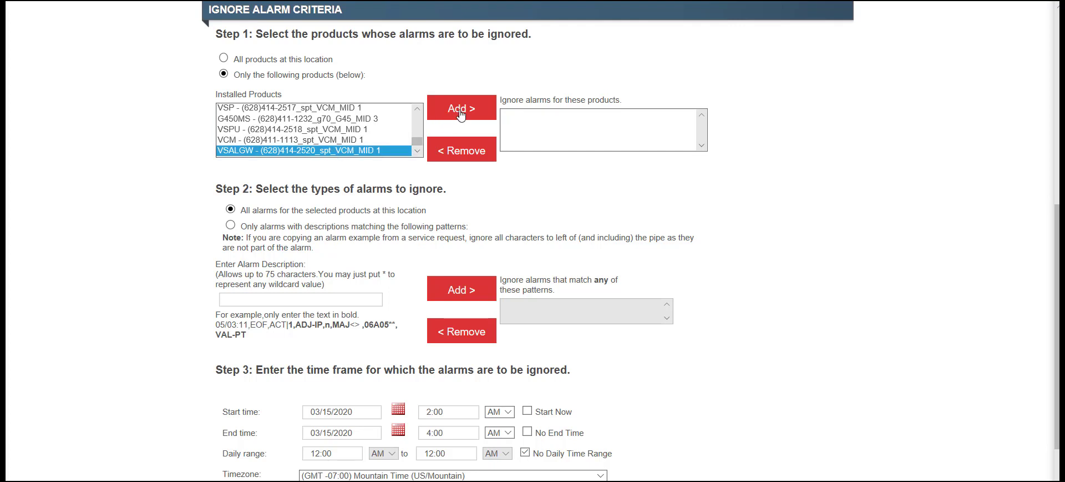
left_click(461, 107)
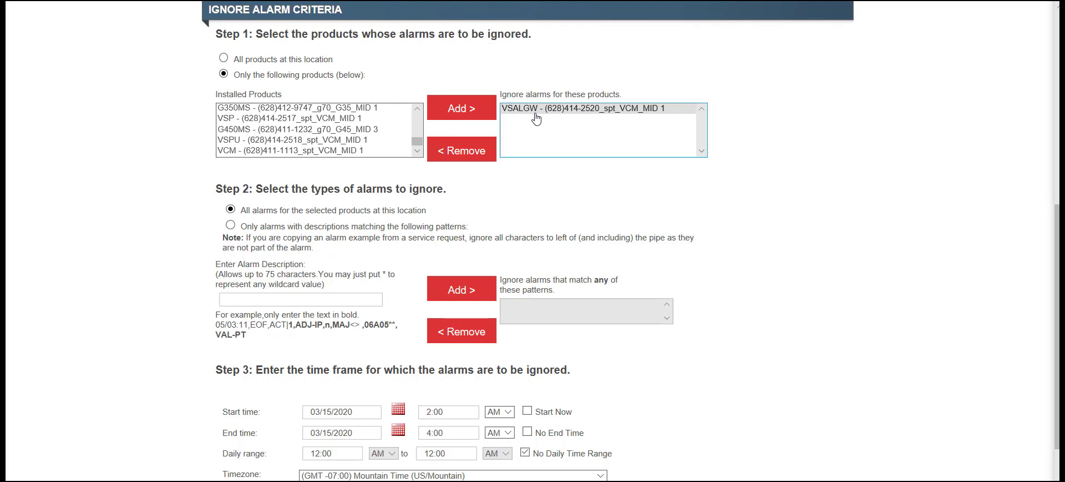
left_click(581, 108)
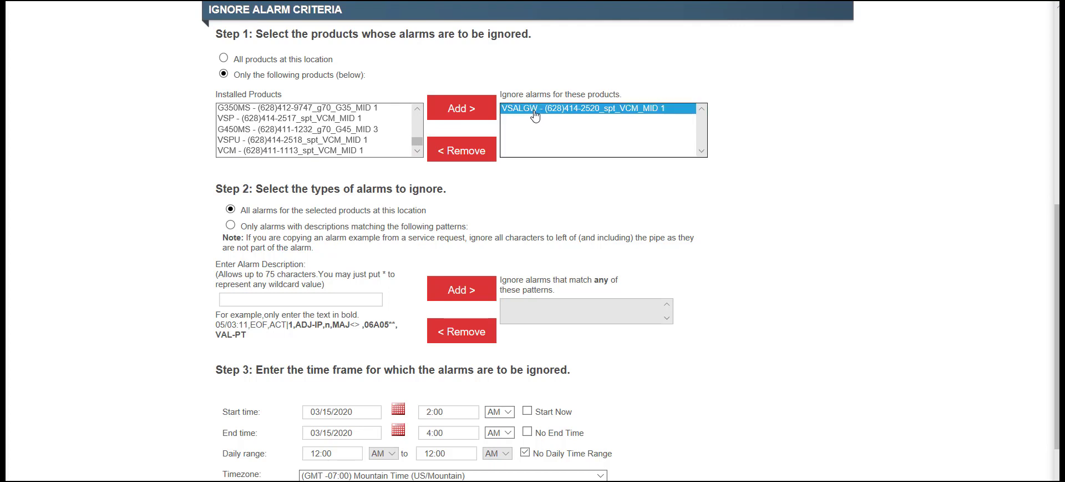
left_click(461, 151)
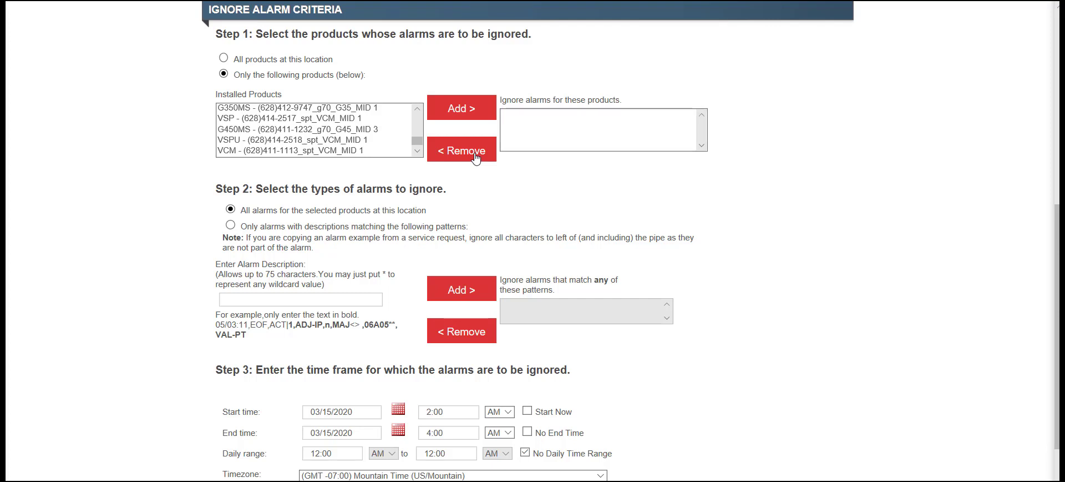
Multi-select installed products and add them to the ignored products list
left_click(297, 107)
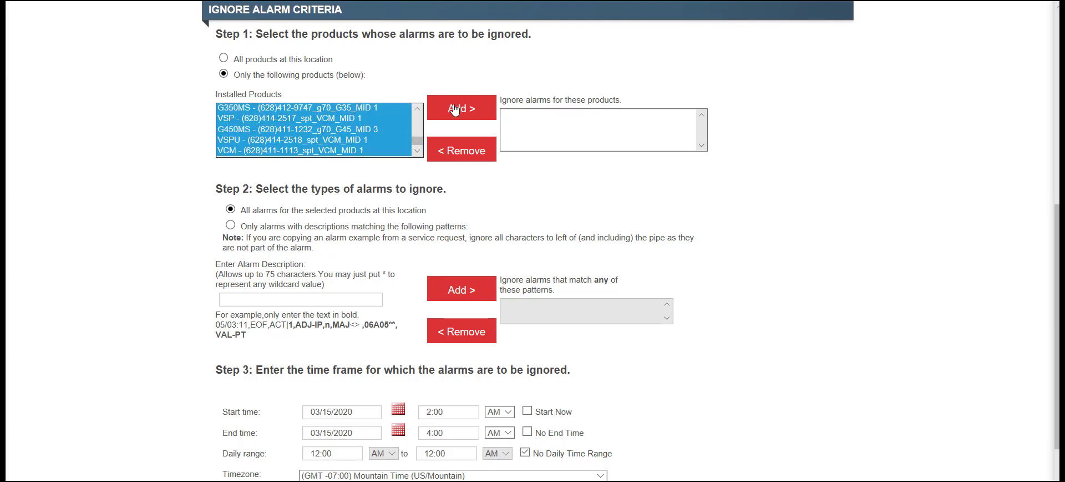
left_click(461, 108)
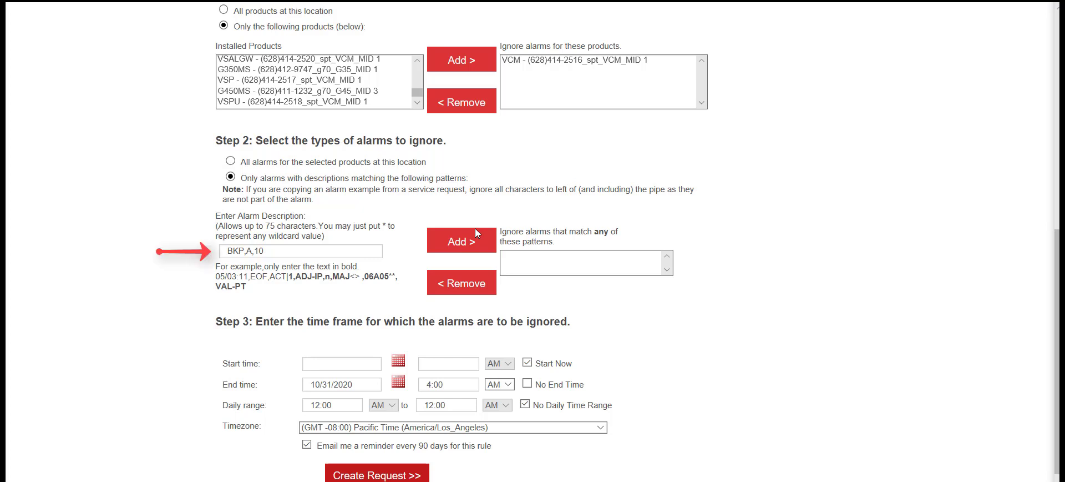
Add the BKP,A,10 description pattern to the matched alarms for the VCM device
left_click(461, 242)
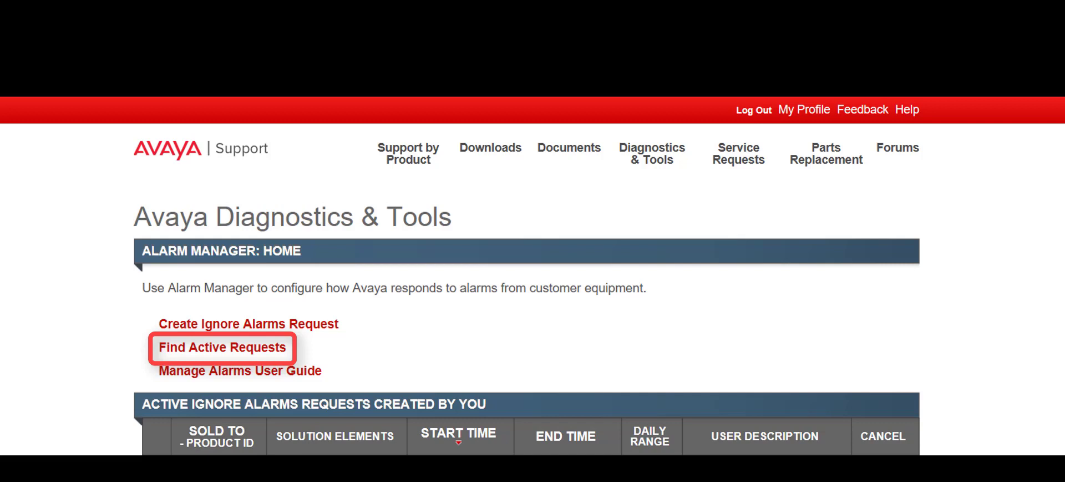
mouse_move(240, 371)
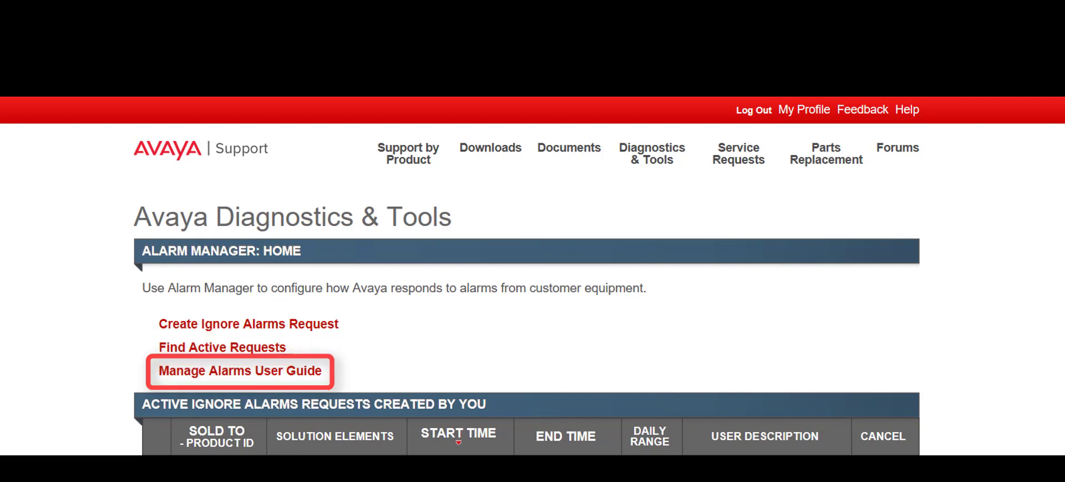